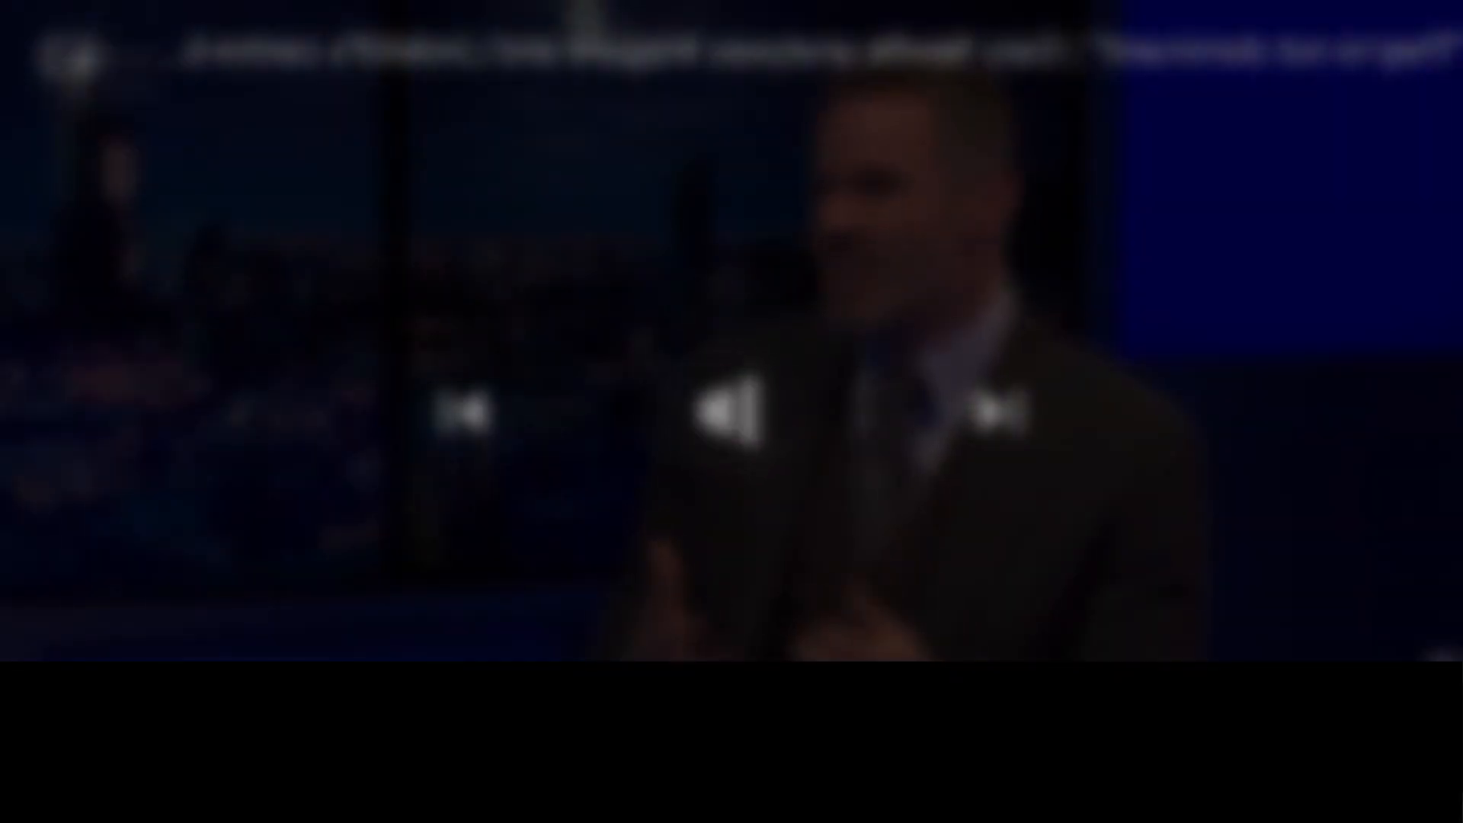
# Step: Toggle the centre play control until the football talk show video plays again
pyautogui.click(732, 411)
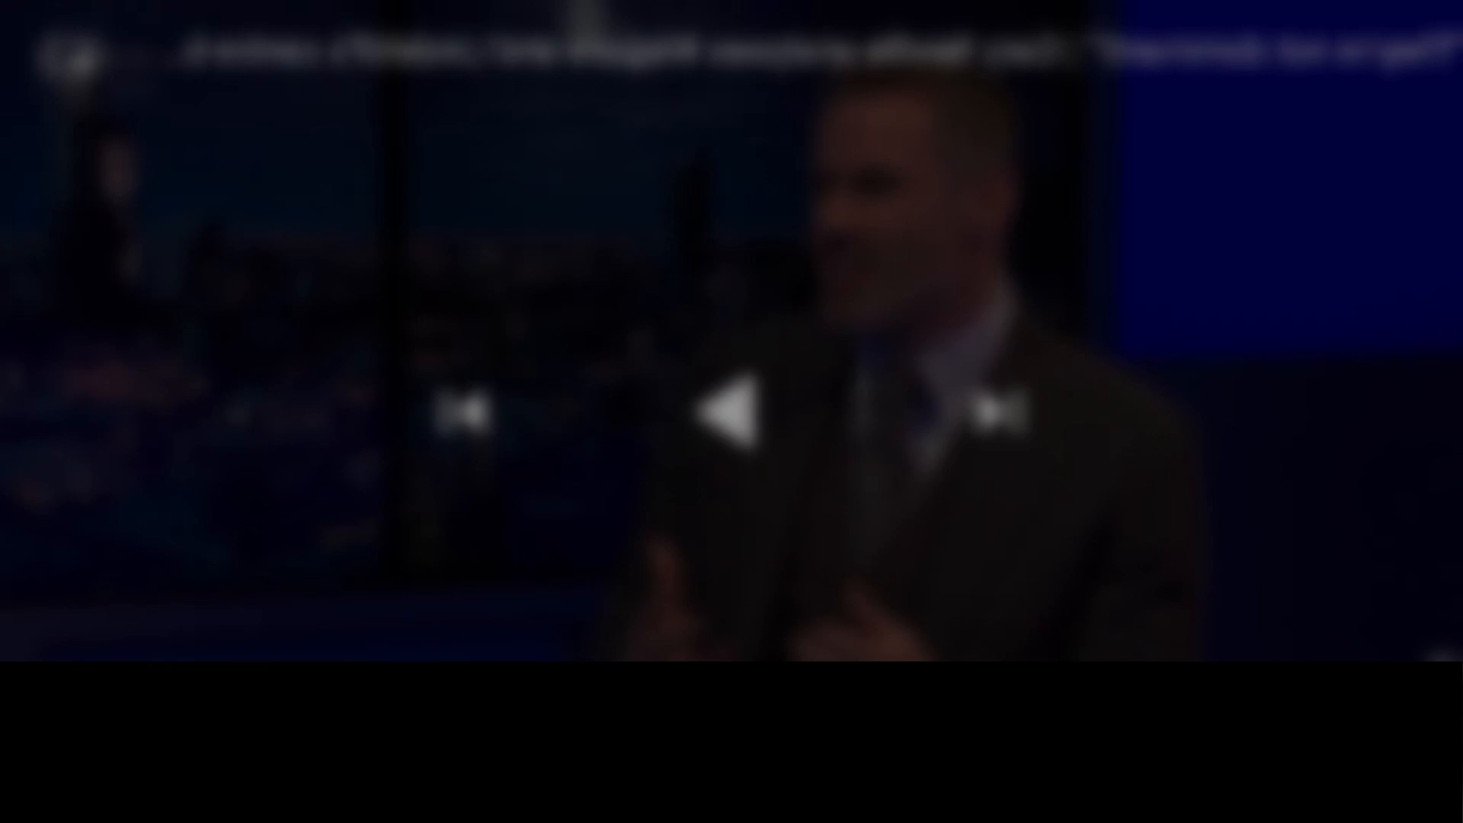
pyautogui.click(732, 412)
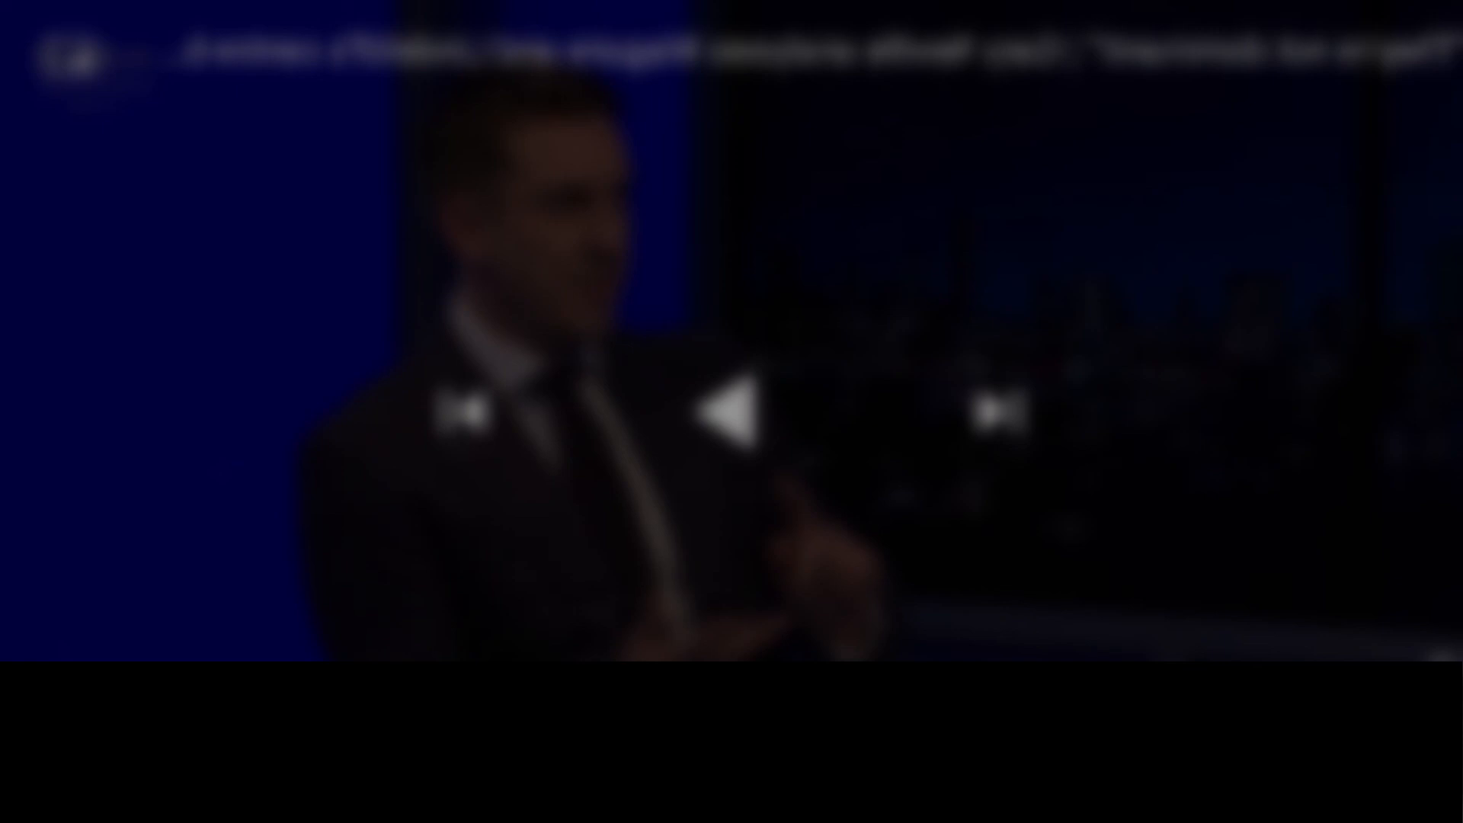
pyautogui.click(732, 408)
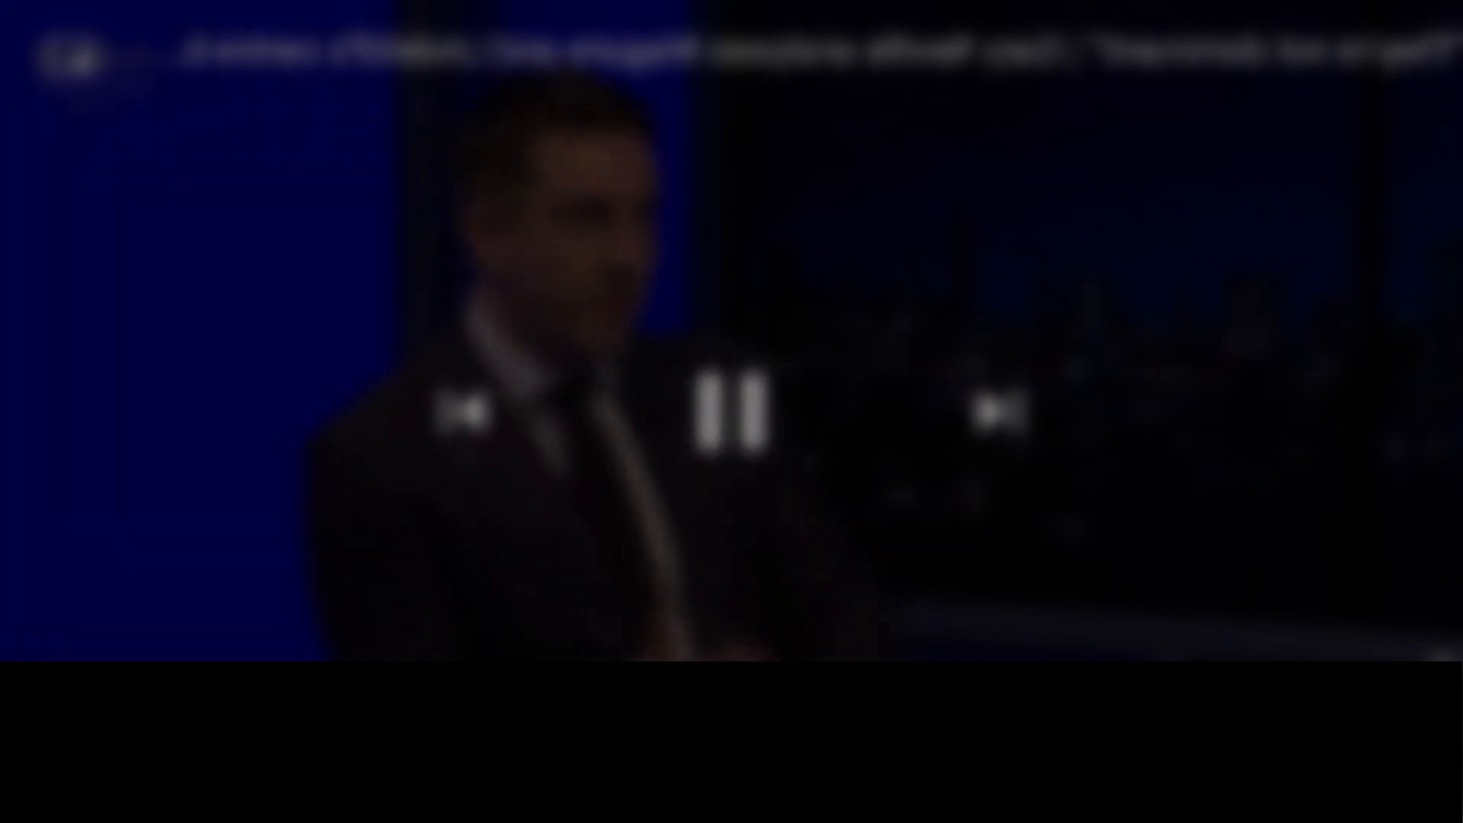